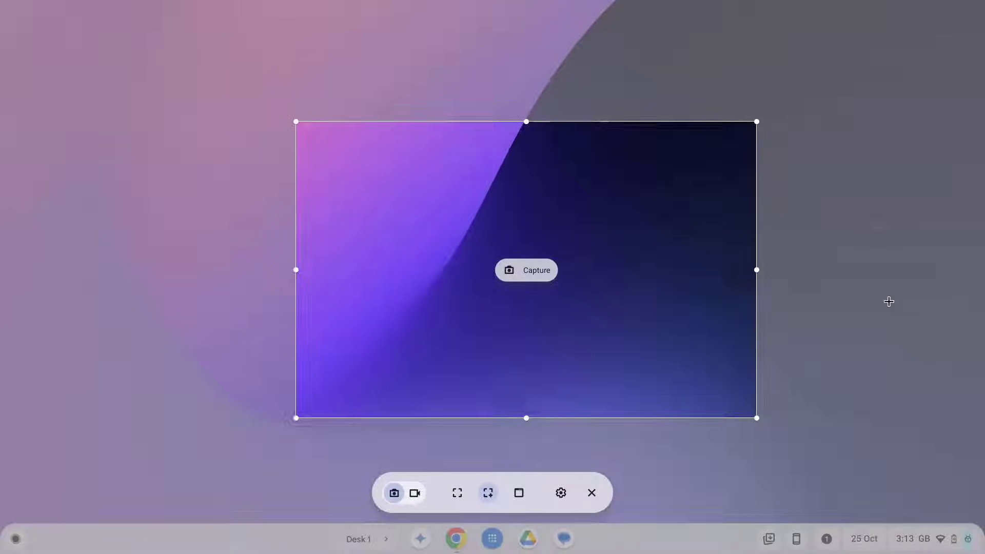
# Restart Screen capture from quick settings and capture the marked partial region
pyautogui.click(591, 493)
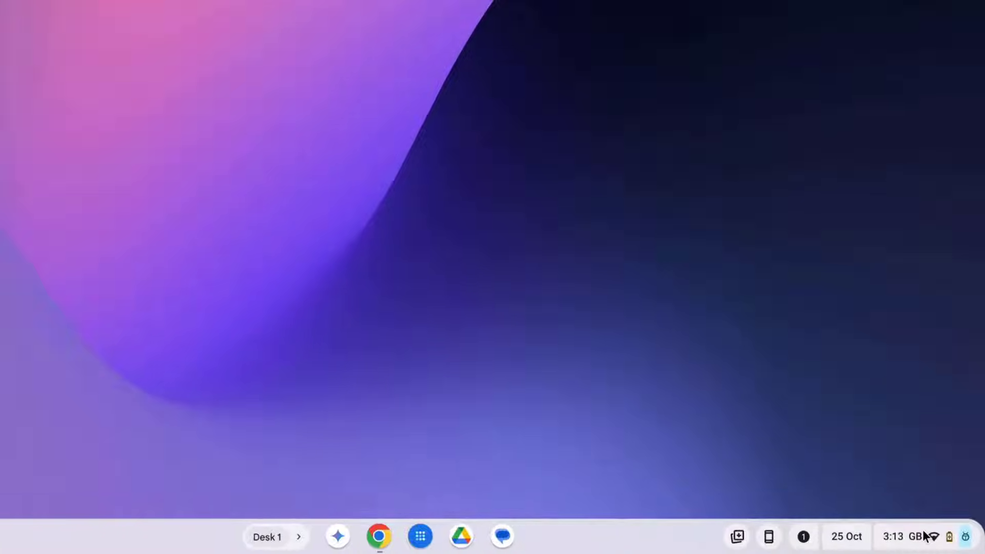
pyautogui.click(909, 537)
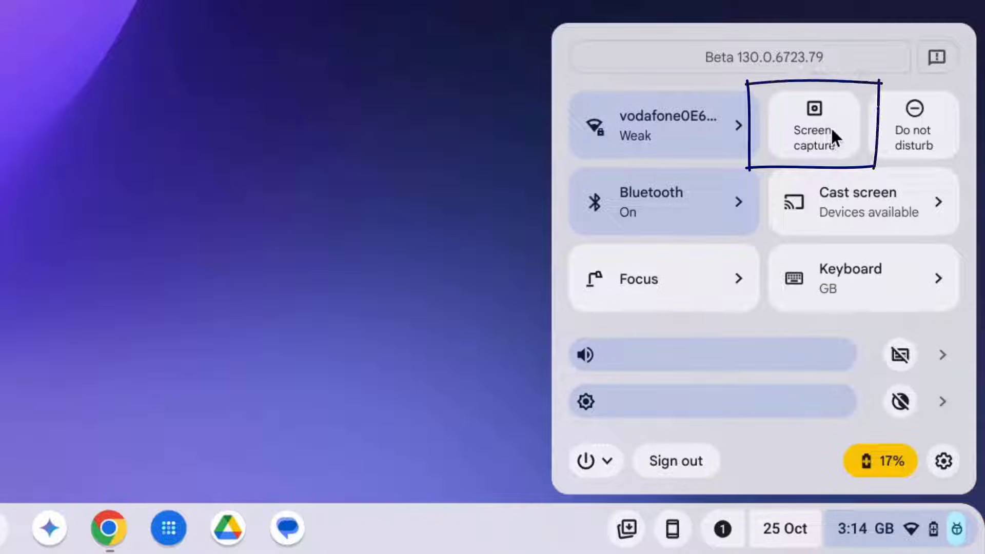
pyautogui.click(813, 124)
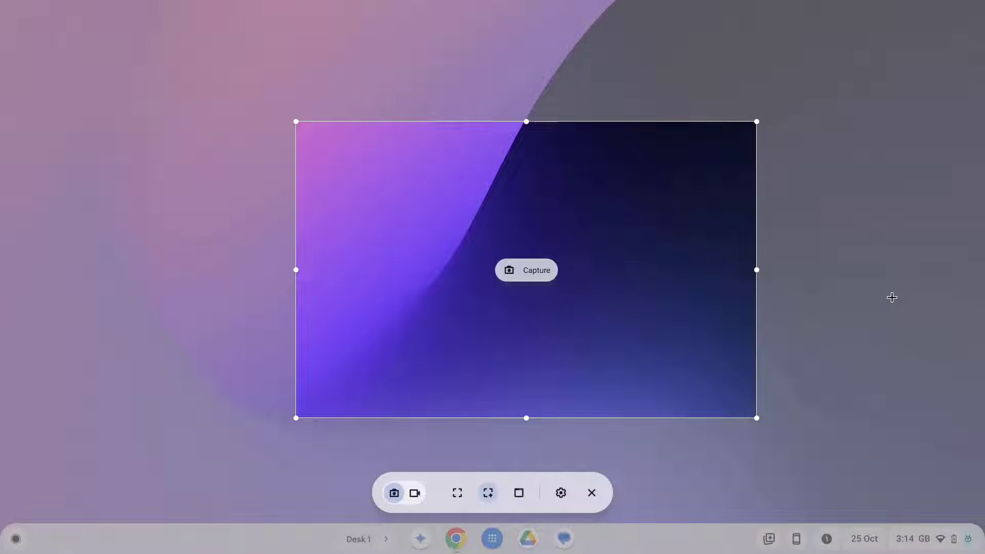
pyautogui.moveTo(546, 280)
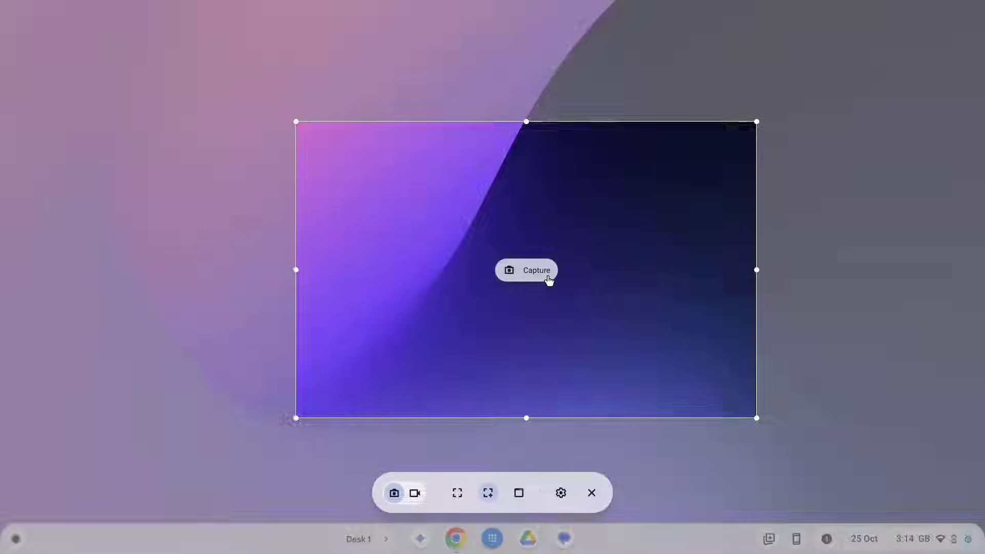
pyautogui.click(527, 269)
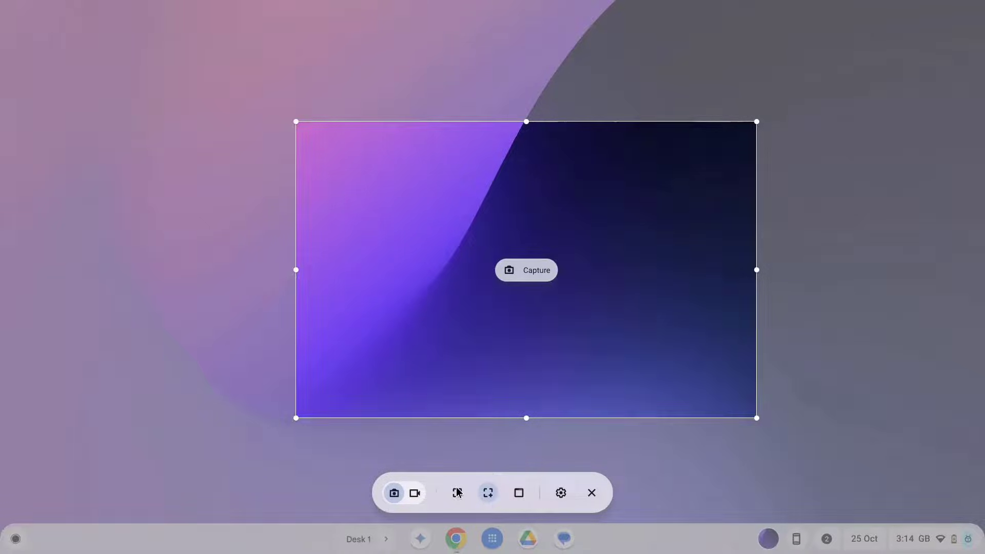
pyautogui.click(527, 269)
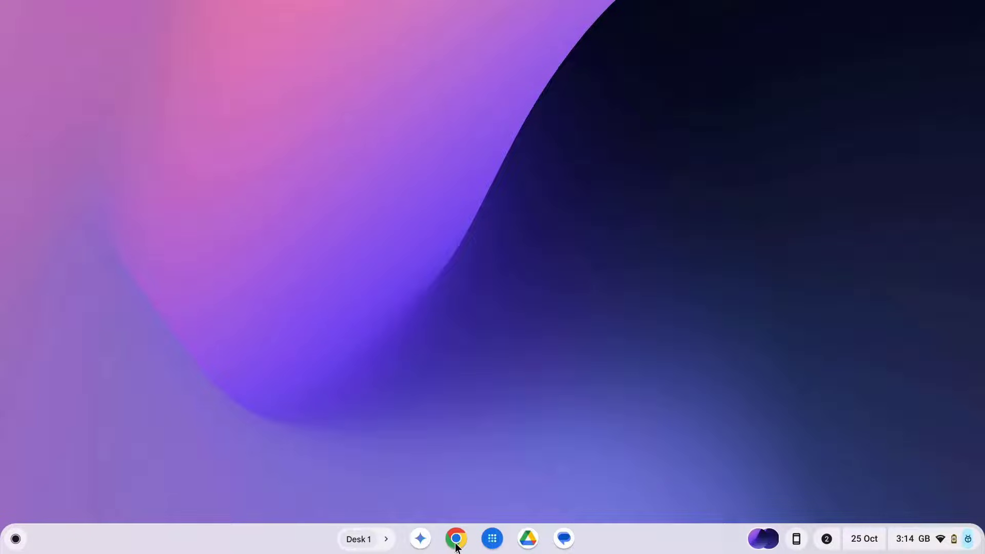
# Bring up Google Earth in Chrome and take a Window-mode screenshot of it
pyautogui.click(456, 538)
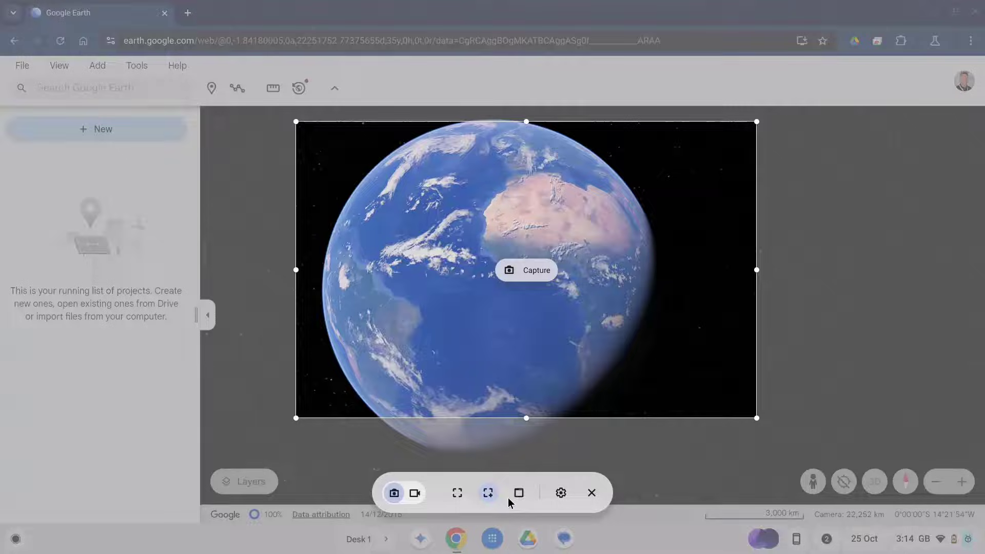
pyautogui.click(519, 493)
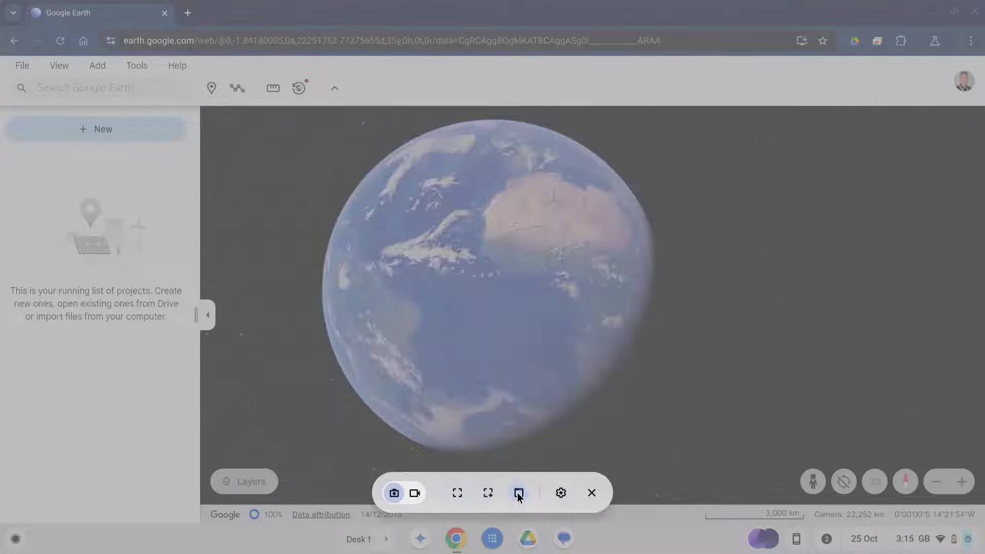
pyautogui.click(518, 492)
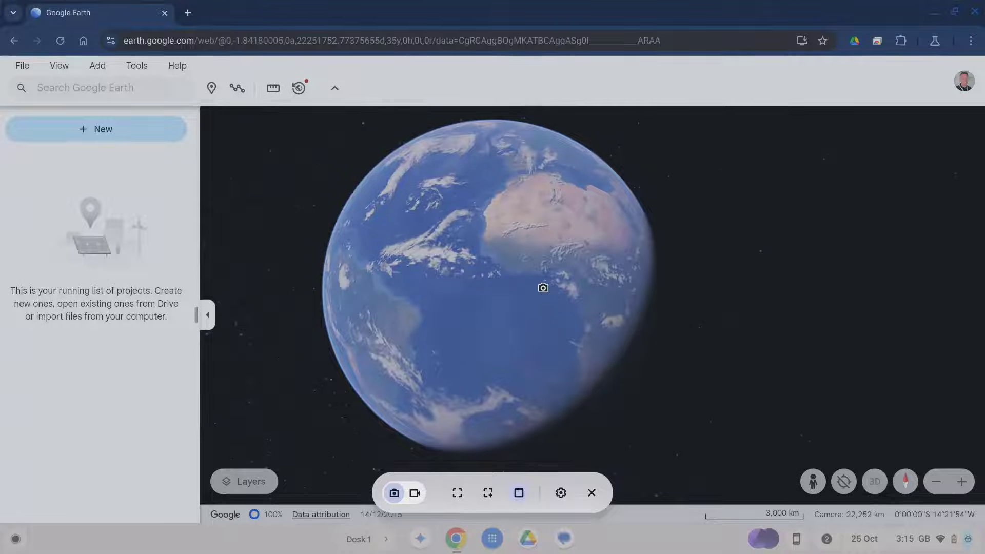
pyautogui.click(394, 492)
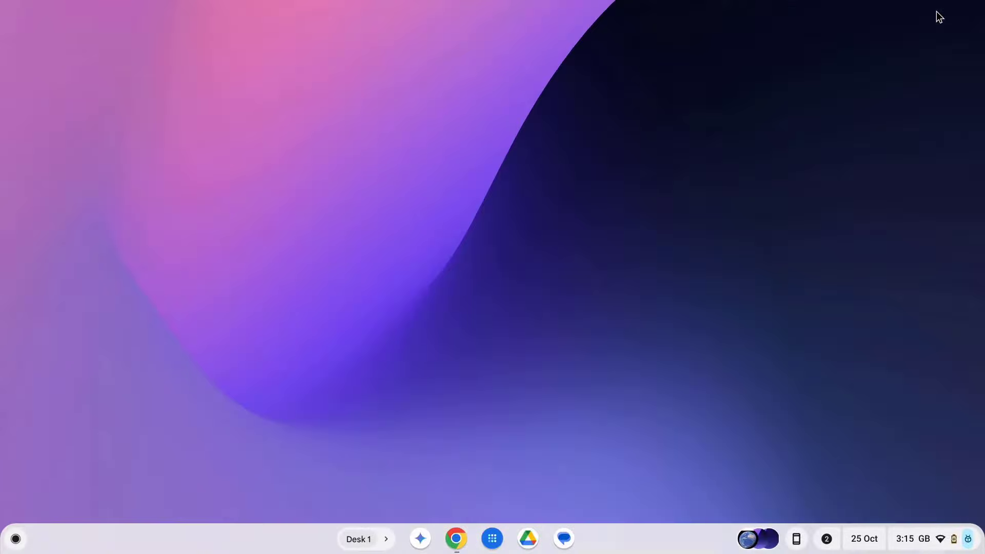
pyautogui.moveTo(586, 221)
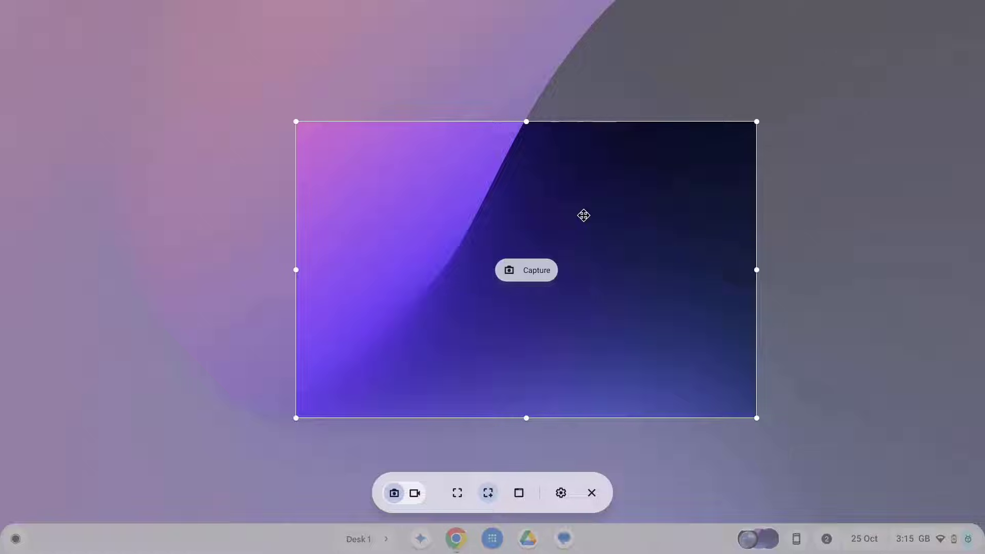
pyautogui.moveTo(443, 390)
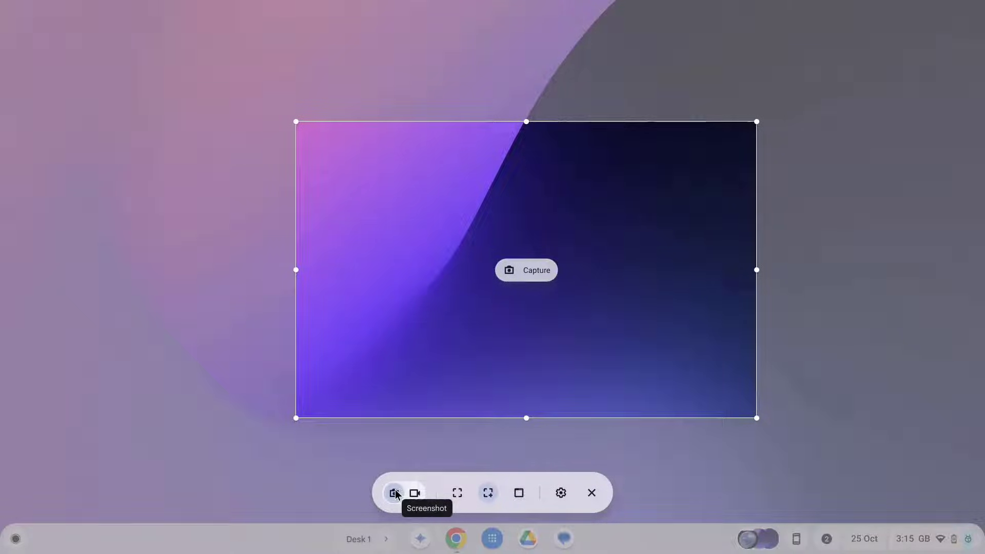
# Switch to Partial screen recording, draw and enlarge a region, and show video/GIF options
pyautogui.click(414, 492)
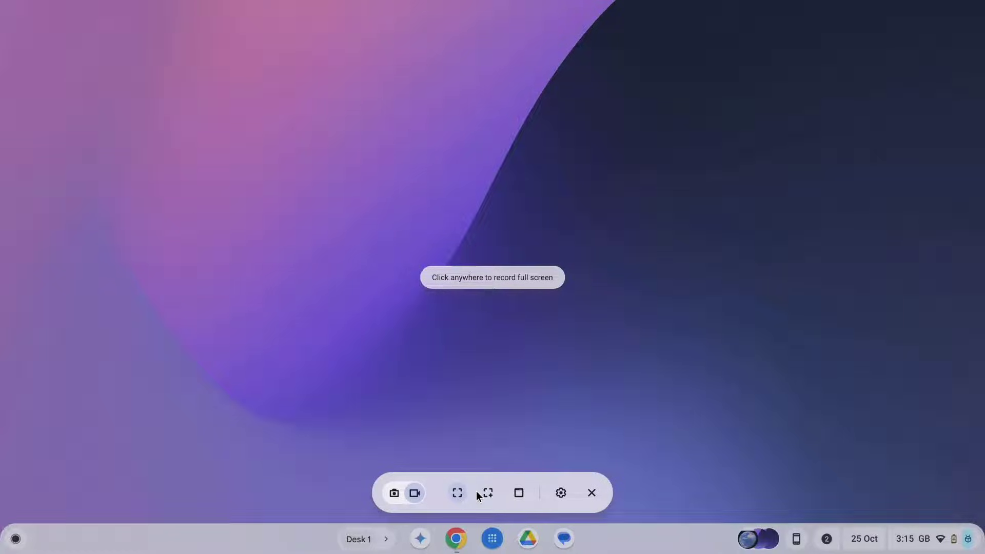
pyautogui.click(486, 493)
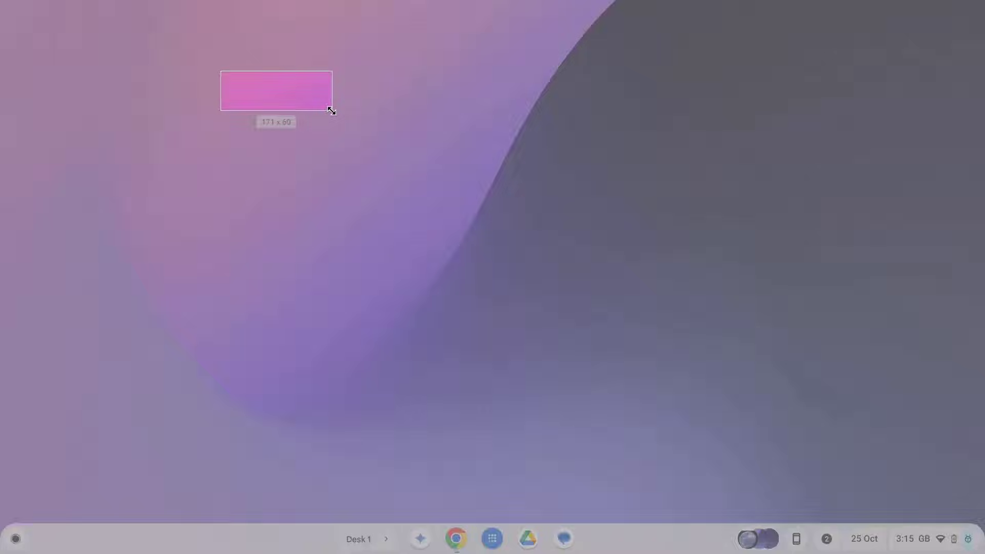
pyautogui.moveTo(331, 111); pyautogui.dragTo(742, 353)
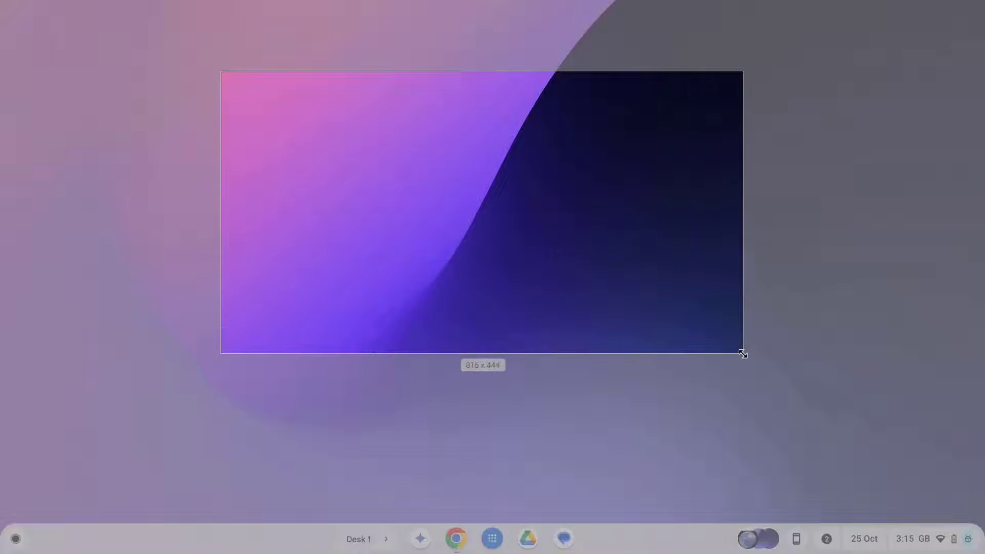
pyautogui.moveTo(742, 353); pyautogui.dragTo(769, 408)
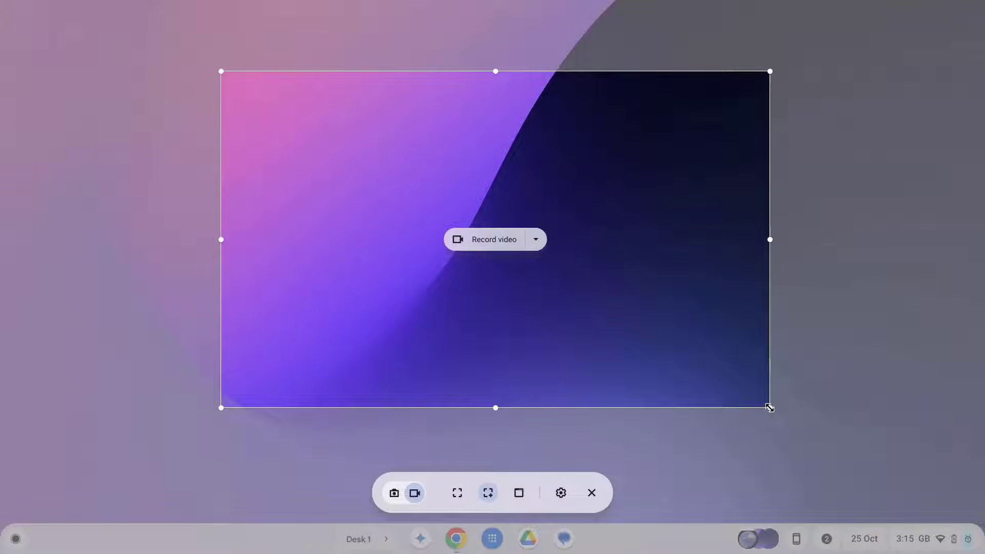
pyautogui.moveTo(724, 395)
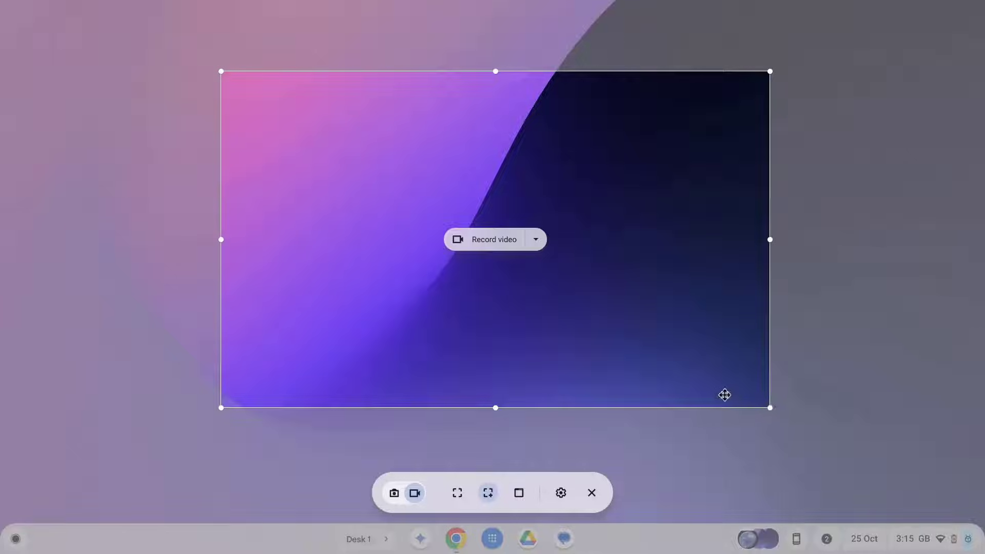
pyautogui.moveTo(684, 354)
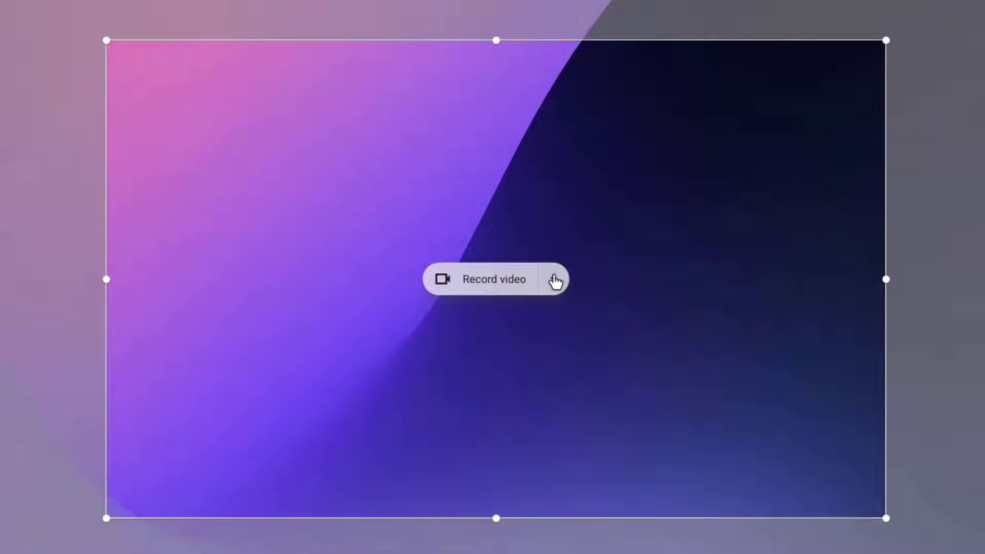
pyautogui.click(555, 279)
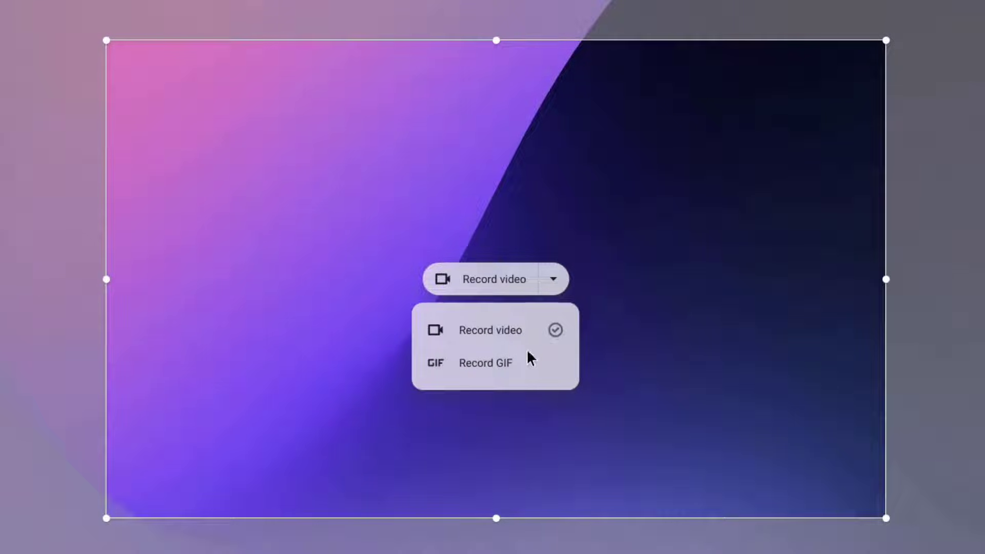
pyautogui.moveTo(508, 370)
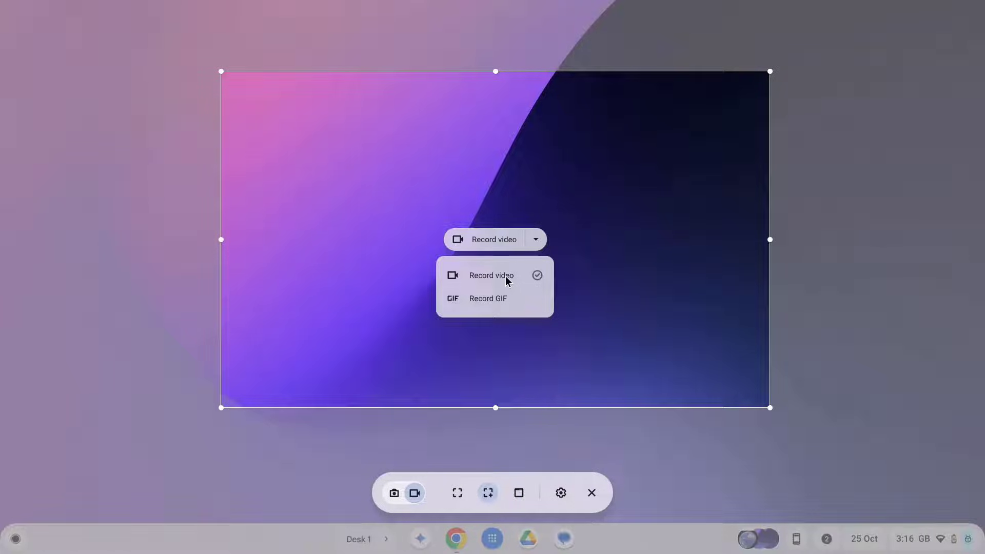
pyautogui.moveTo(503, 484)
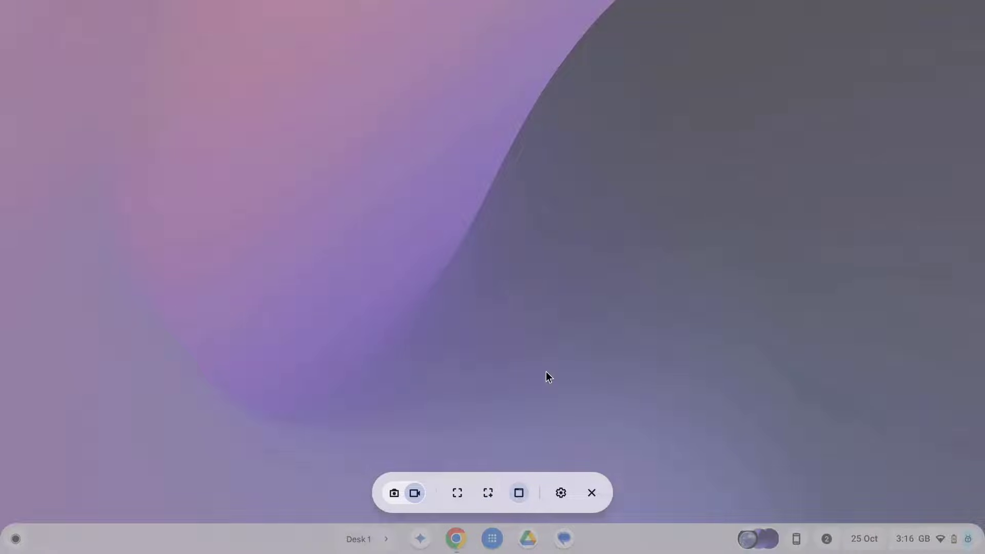
# Close the recording-type dropdown, keeping Record video selected
pyautogui.click(487, 492)
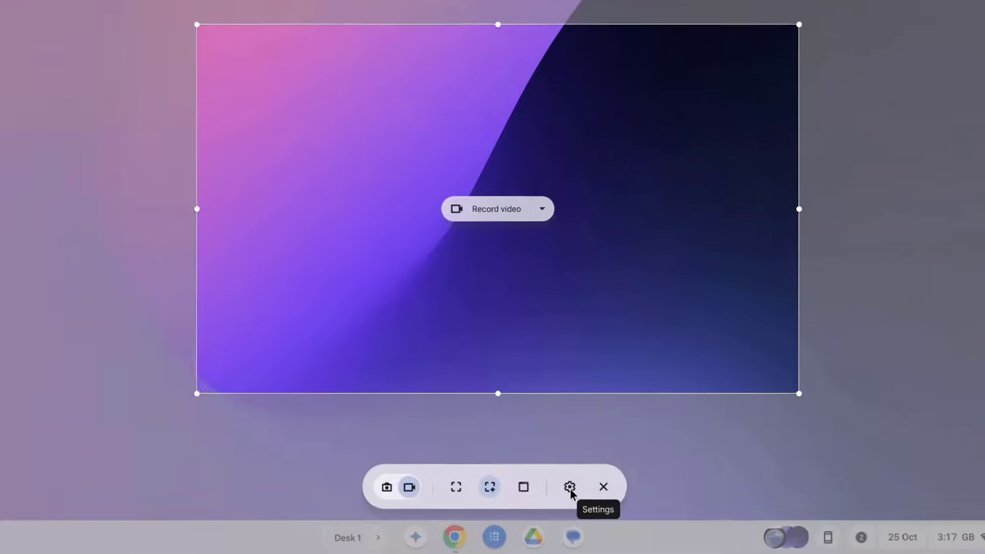
# Open the capture settings menu with audio input, camera and save-location options
pyautogui.click(569, 487)
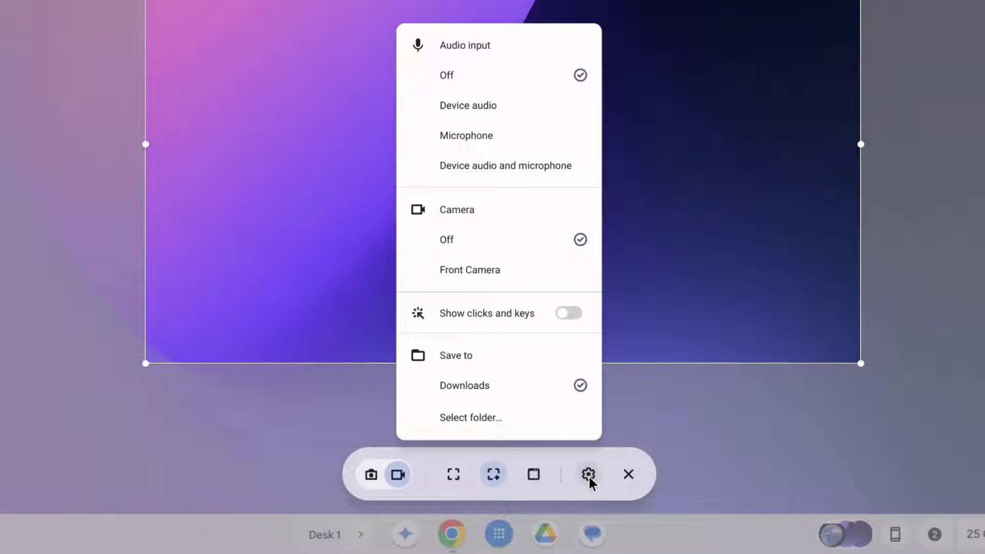
pyautogui.moveTo(588, 474)
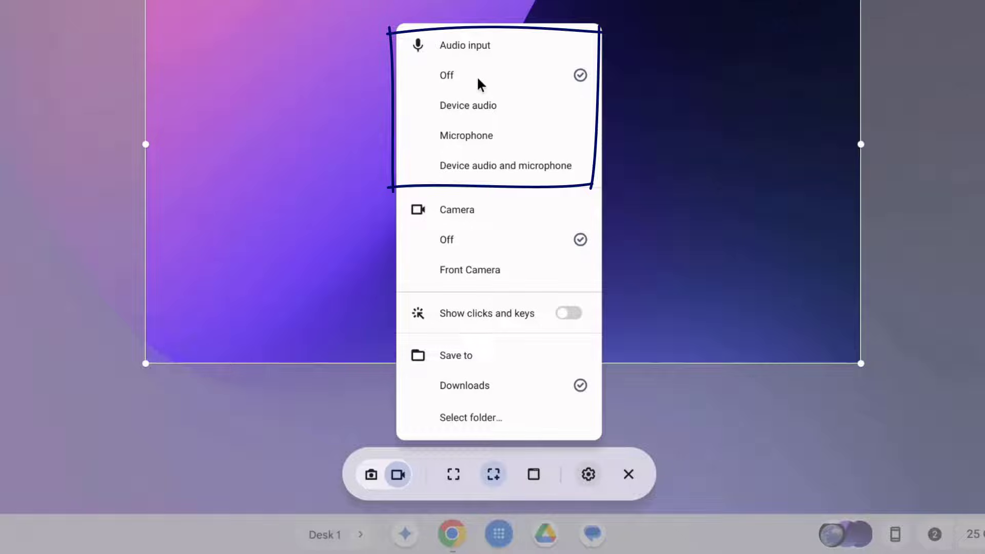
pyautogui.moveTo(522, 92)
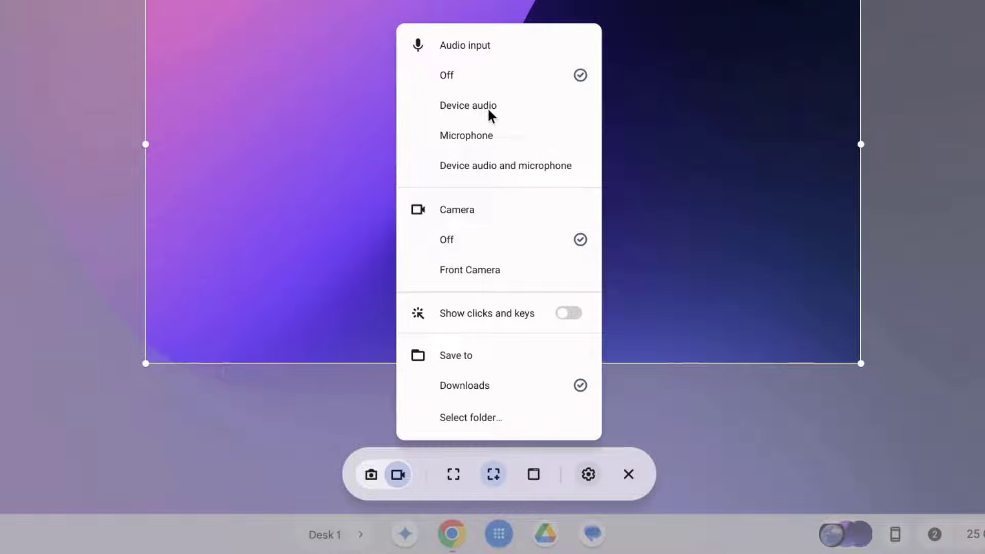
pyautogui.moveTo(484, 141)
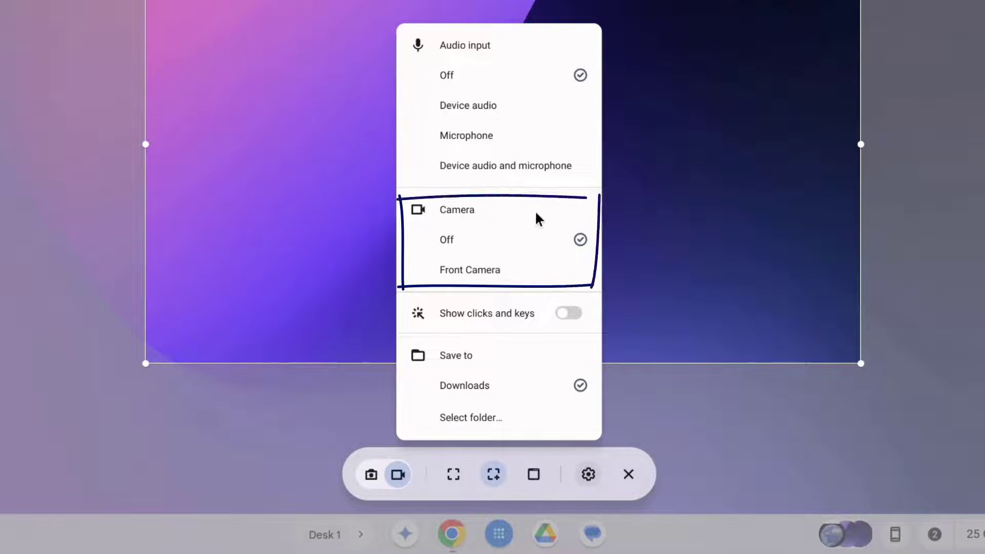
pyautogui.moveTo(515, 238)
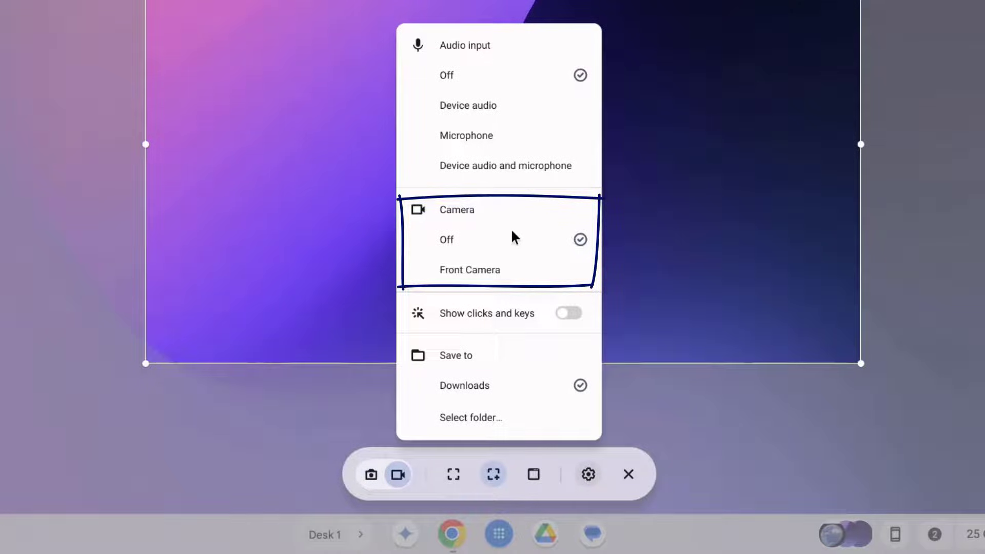
pyautogui.moveTo(484, 275)
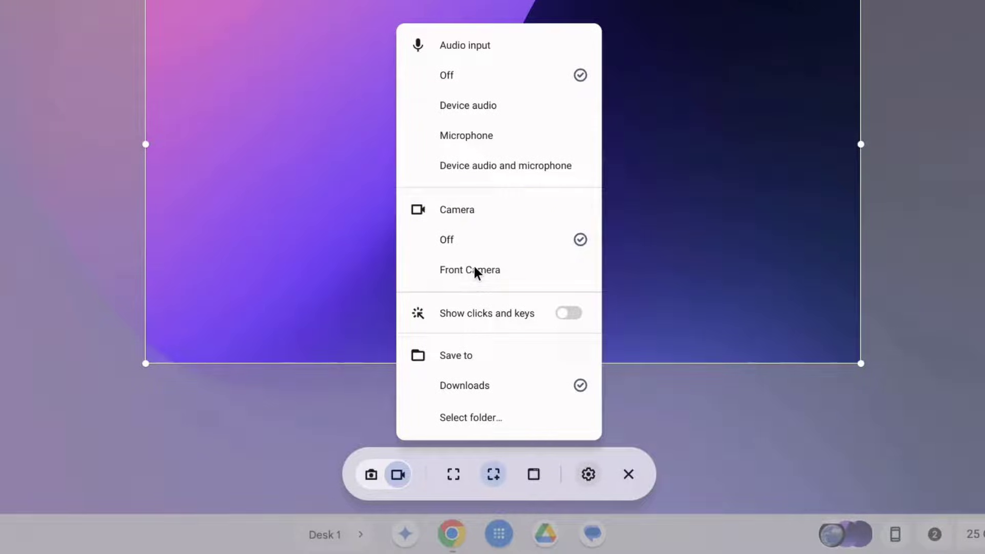
# Enable the front camera and drag its webcam bubble to the region's lower-right corner
pyautogui.click(470, 269)
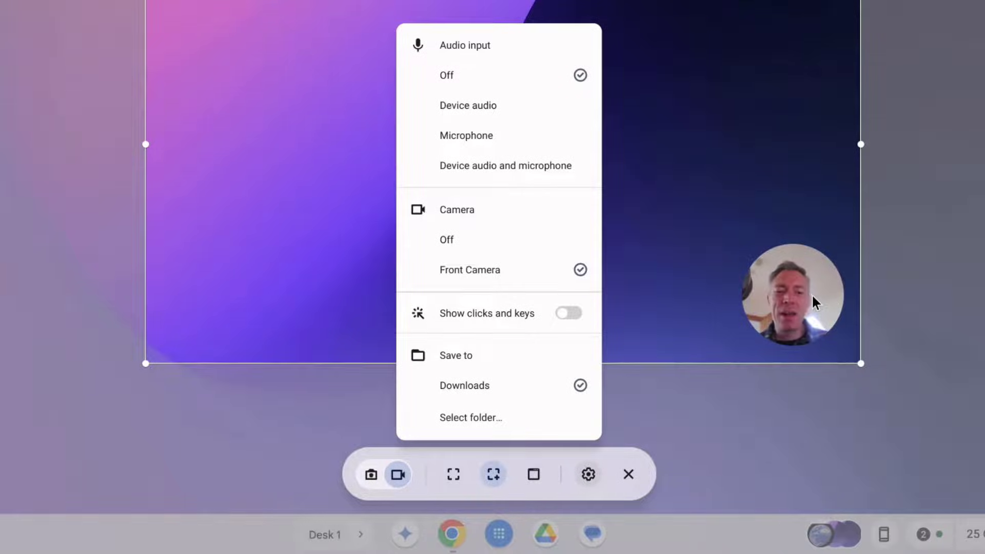
pyautogui.click(588, 474)
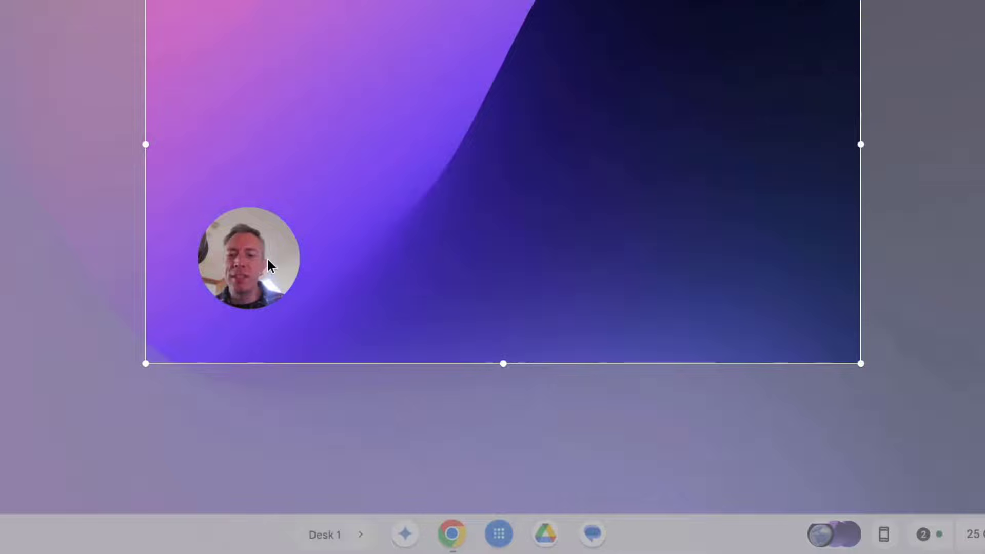
pyautogui.moveTo(247, 258); pyautogui.dragTo(774, 273)
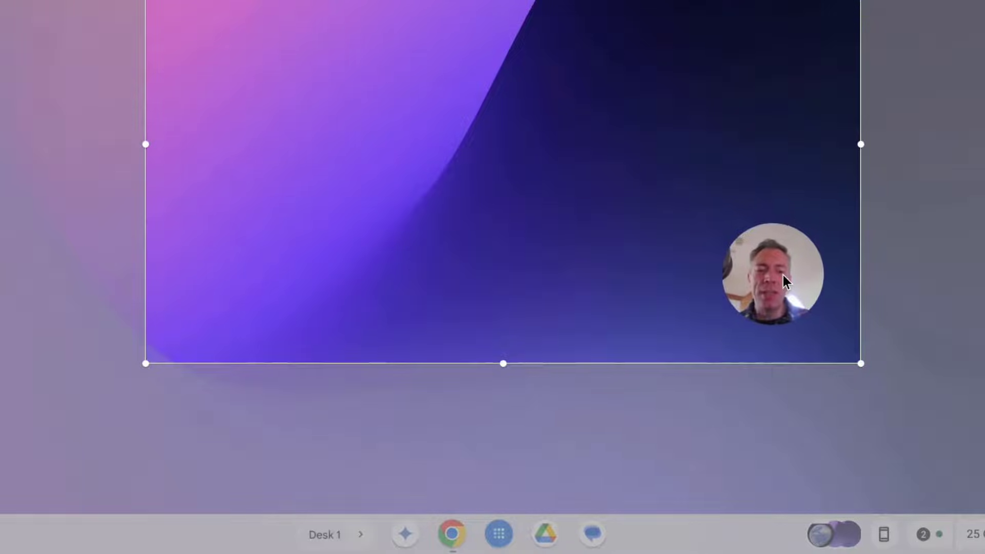
pyautogui.click(397, 474)
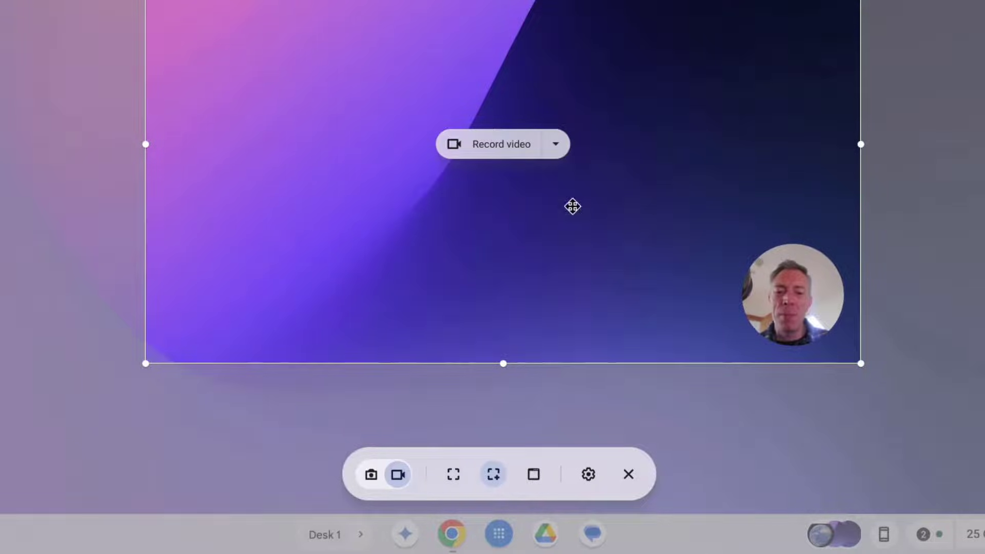
pyautogui.click(587, 474)
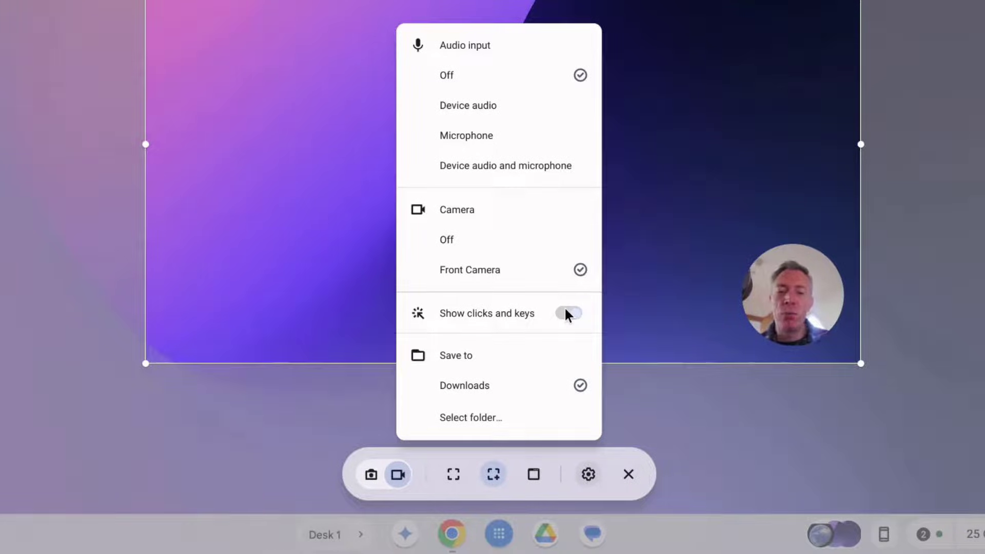
pyautogui.click(568, 313)
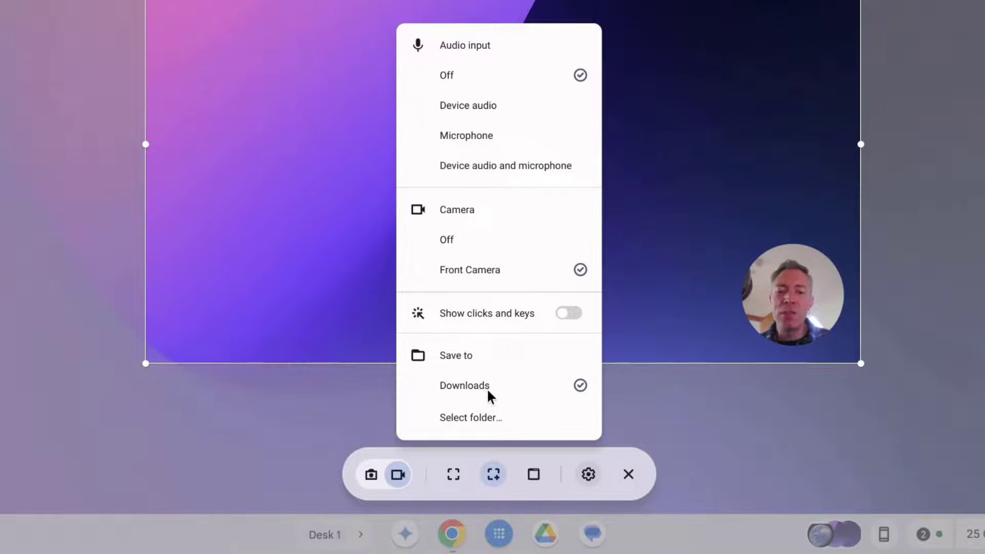
pyautogui.moveTo(483, 430)
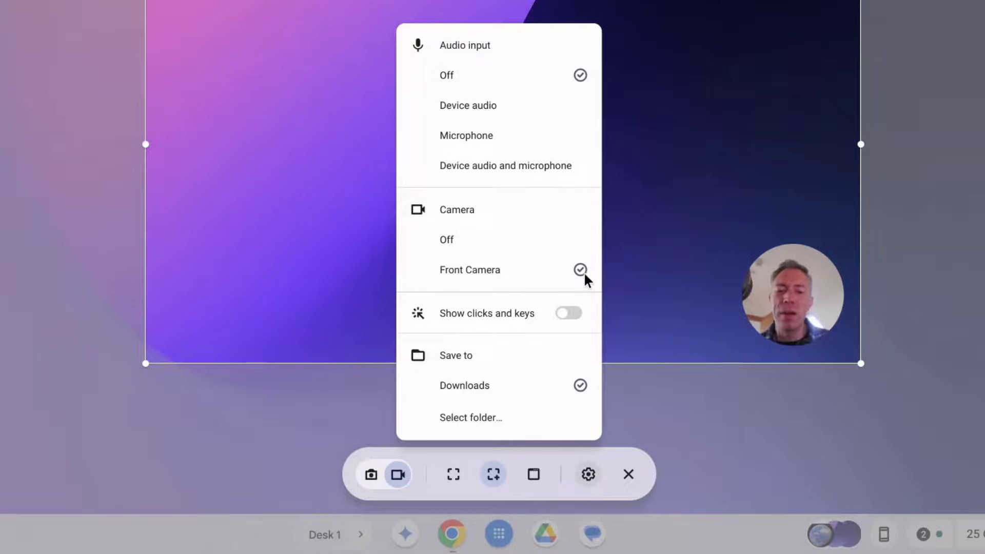
pyautogui.moveTo(632, 296)
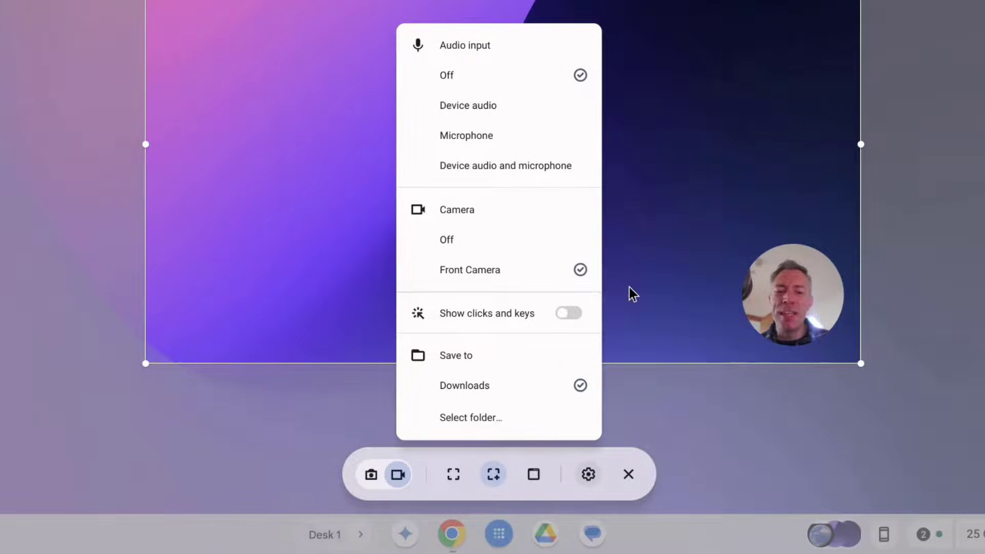
pyautogui.click(588, 474)
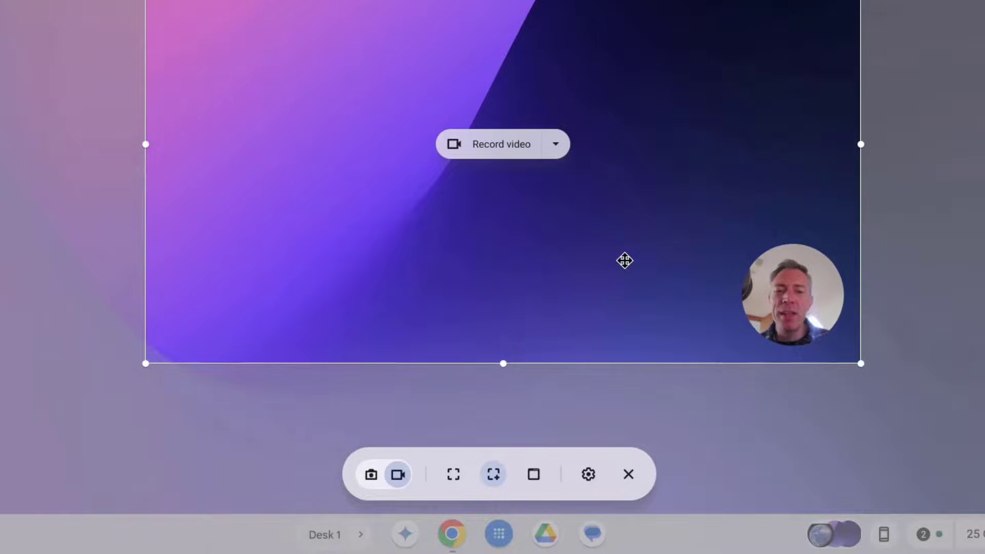
# Reopen the video-or-GIF dropdown over the drawn area, with video chosen
pyautogui.click(554, 143)
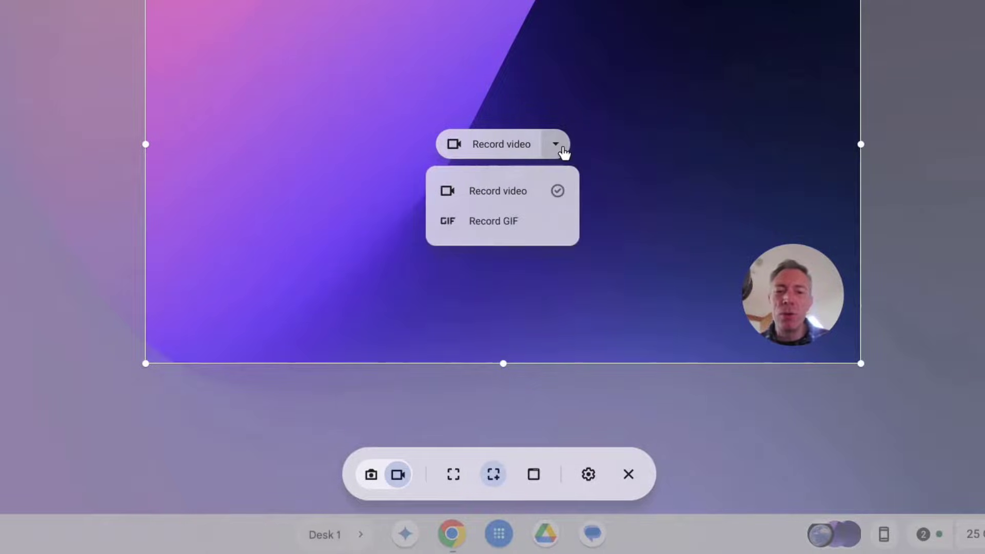
pyautogui.moveTo(529, 182)
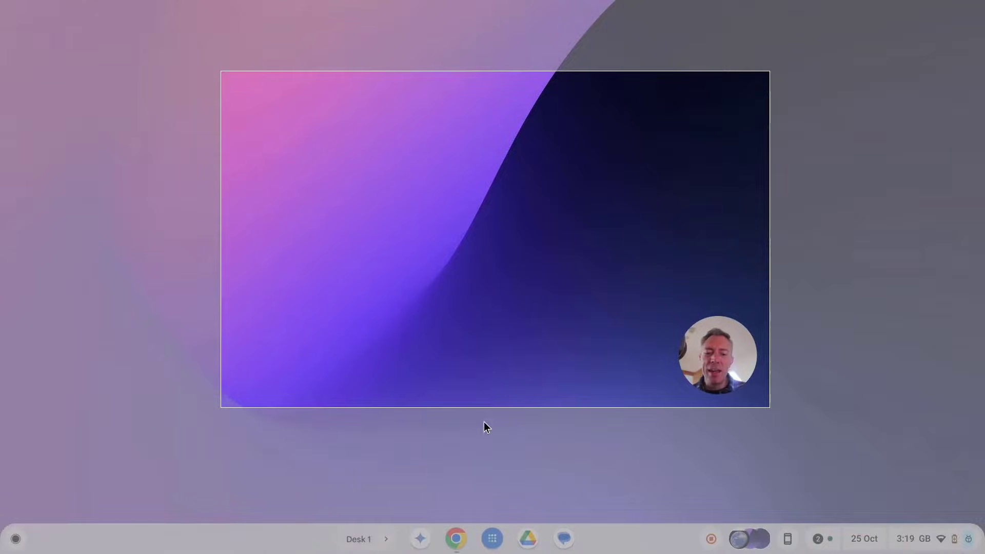
# Stop the screen recording using the shelf's stop button
pyautogui.click(456, 538)
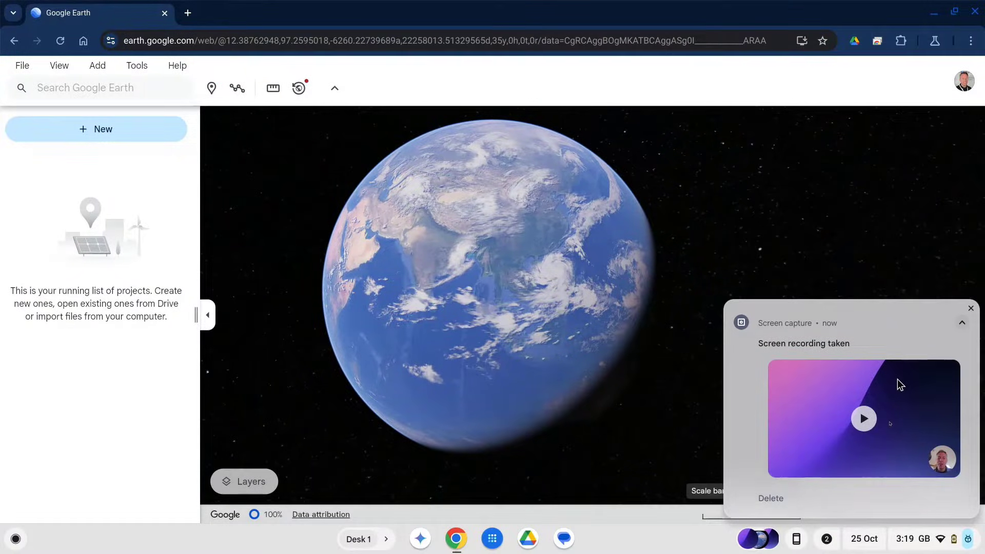
pyautogui.moveTo(839, 457)
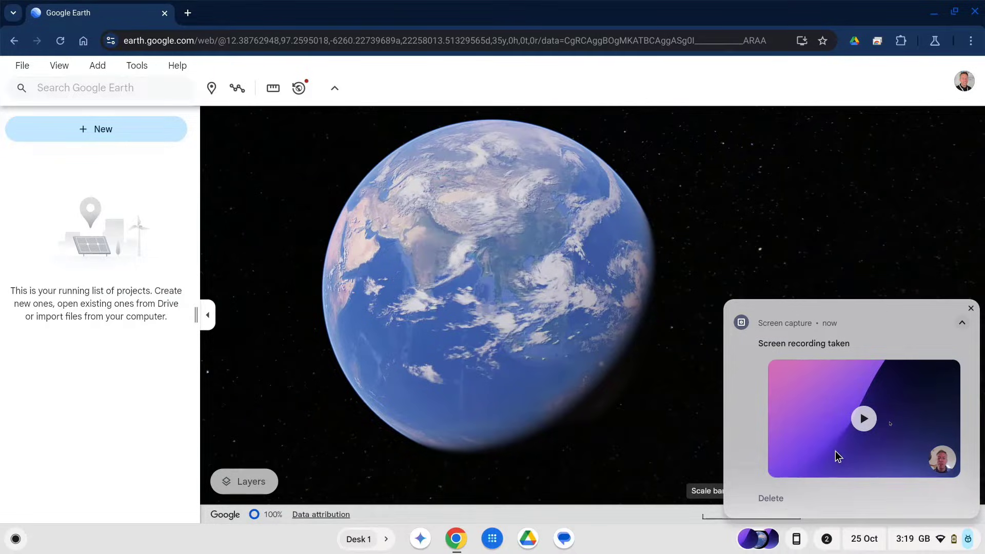
pyautogui.moveTo(881, 418)
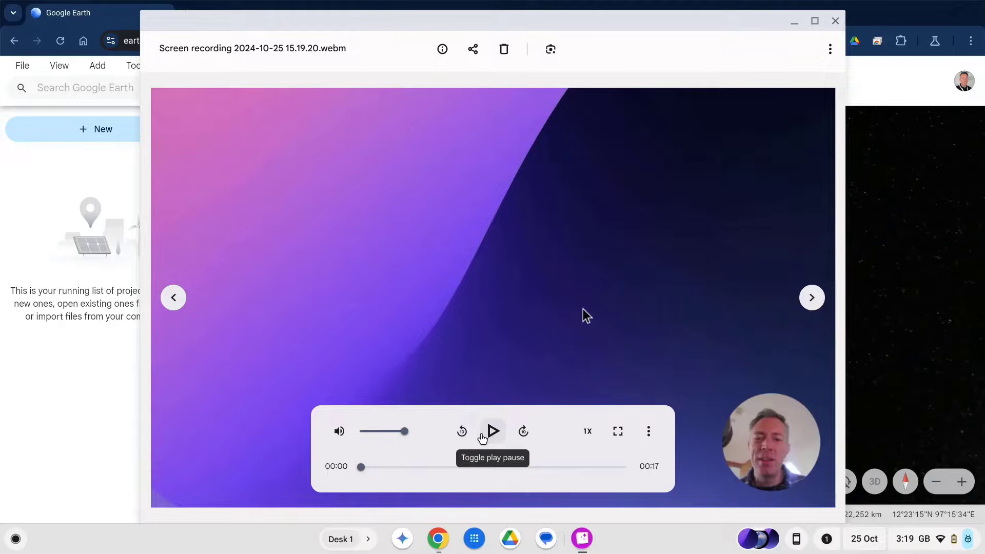
# Play the recorded WebM video in the Gallery player
pyautogui.click(492, 431)
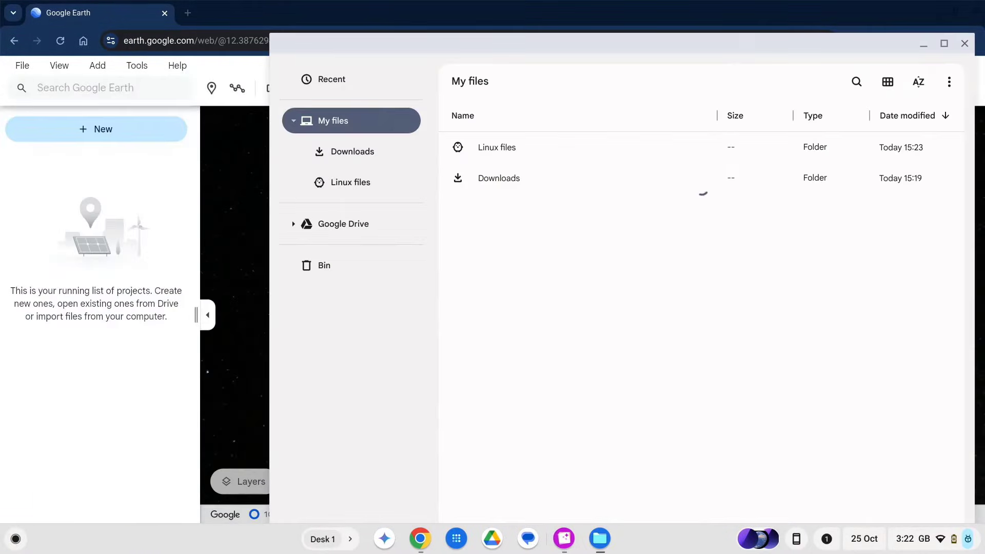
# Open Downloads to see the WebM recording beside three screenshots
pyautogui.click(354, 151)
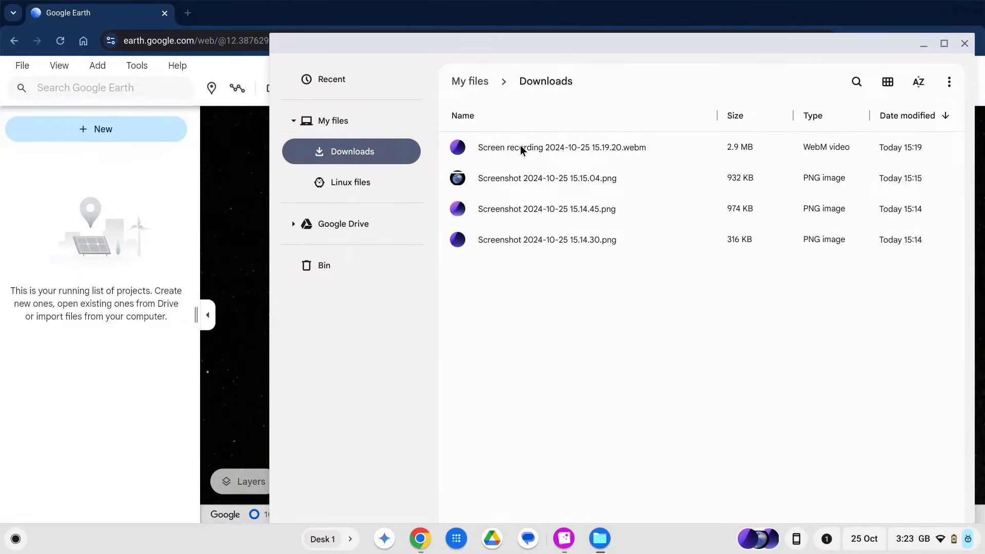
pyautogui.moveTo(509, 252)
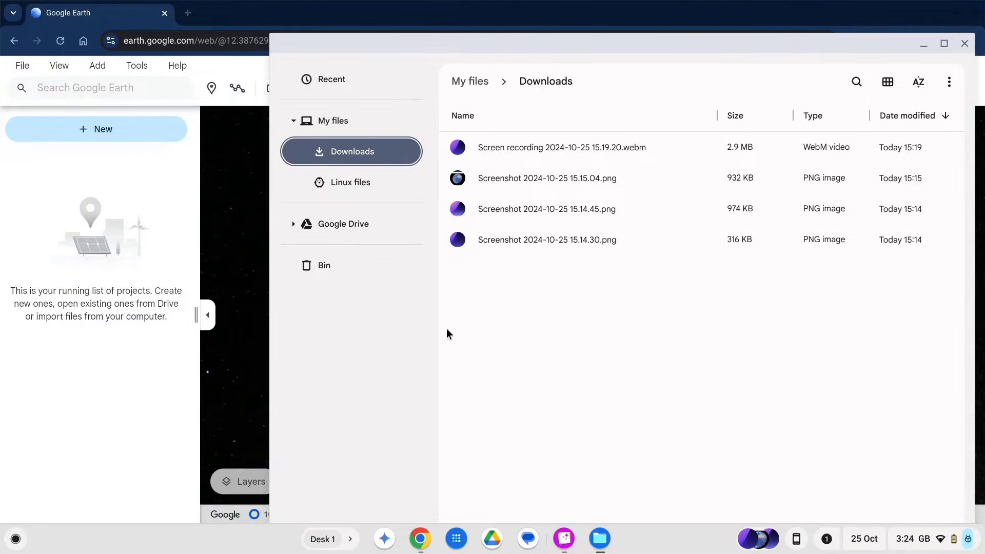
# Switch to Desk 2 from overview and set the capture bar to video recording mode
pyautogui.press('overview')
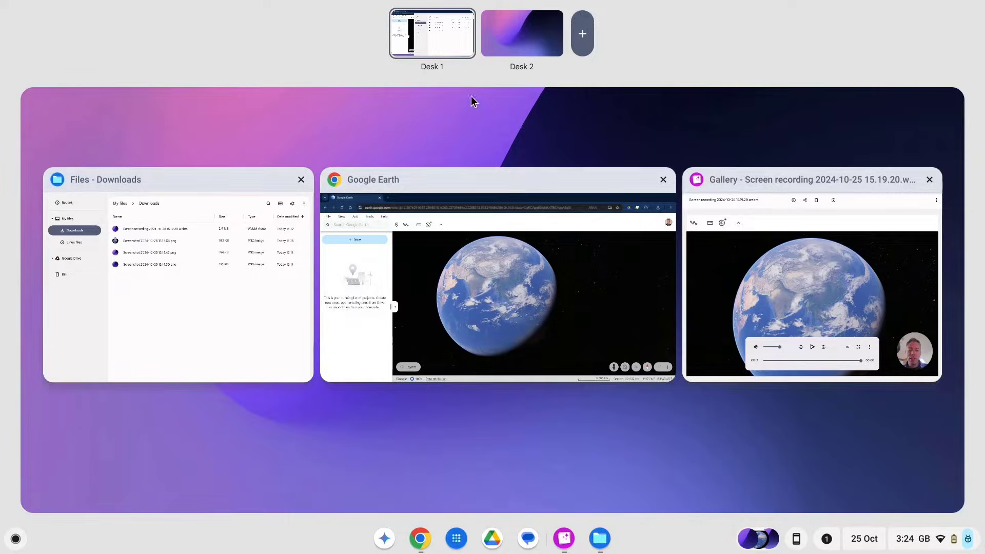
pyautogui.click(521, 33)
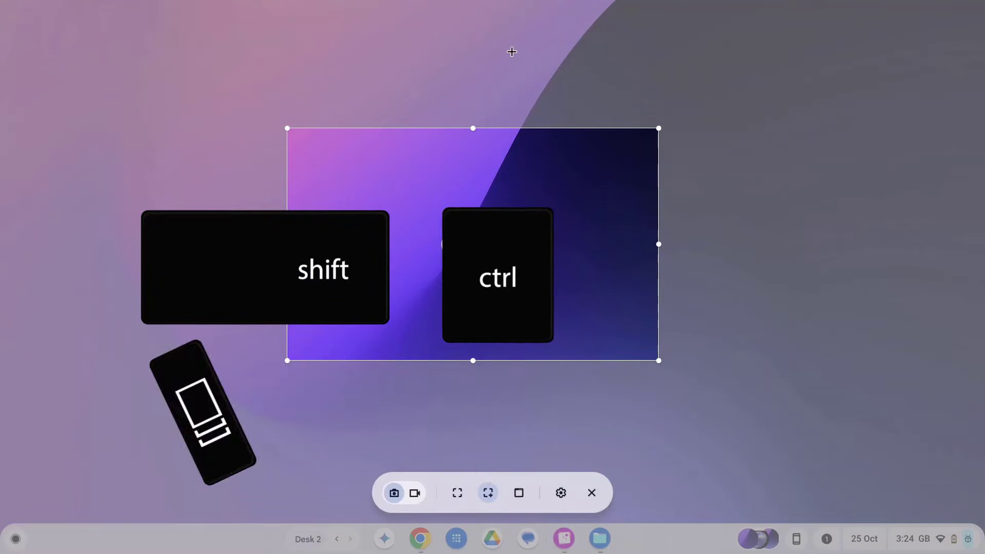
pyautogui.click(414, 493)
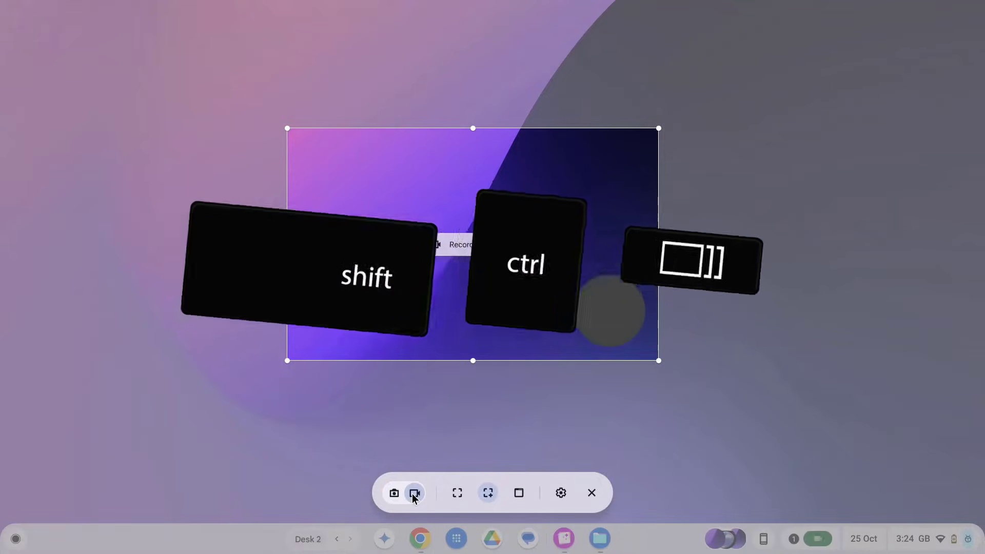
pyautogui.click(415, 493)
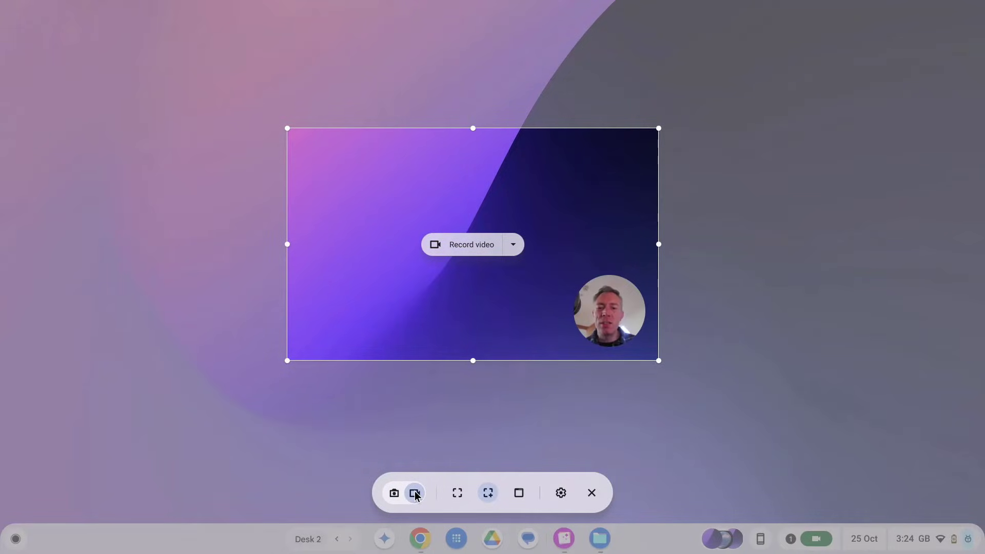